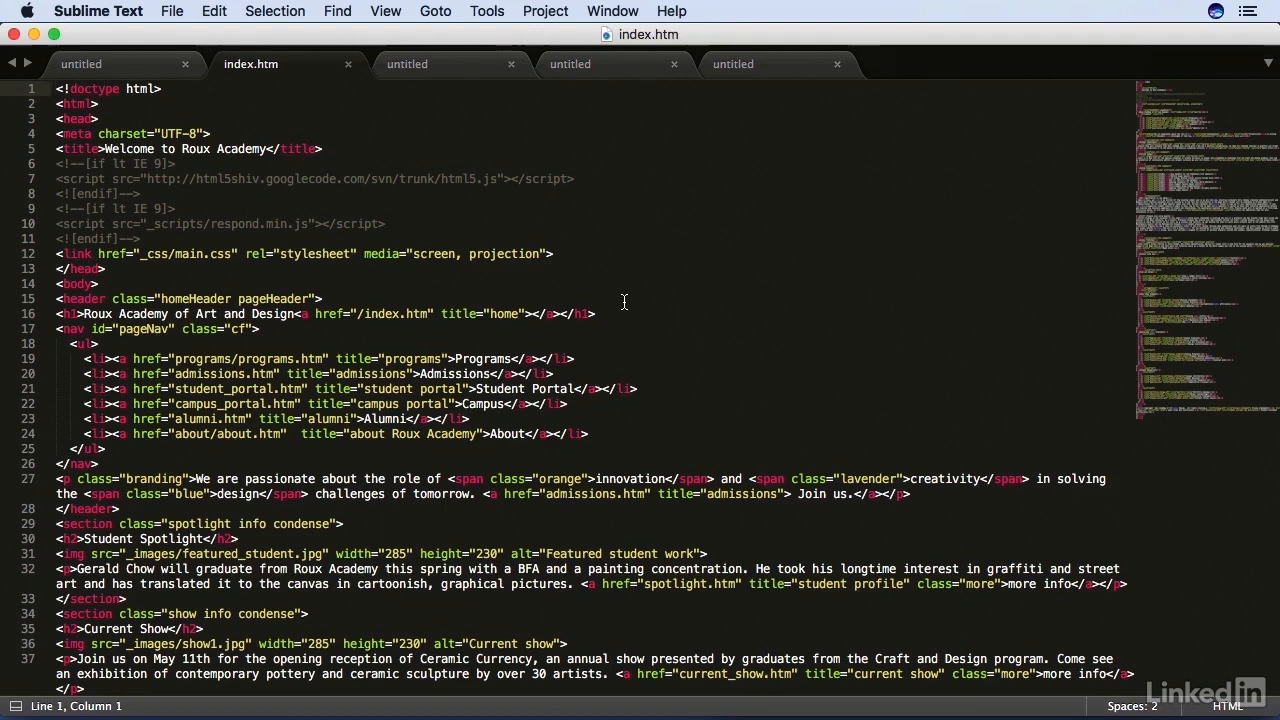
- Add an opening quotation mark beside 'Programs' in the navigation list on line 20
{"action": "type", "text": "\""}
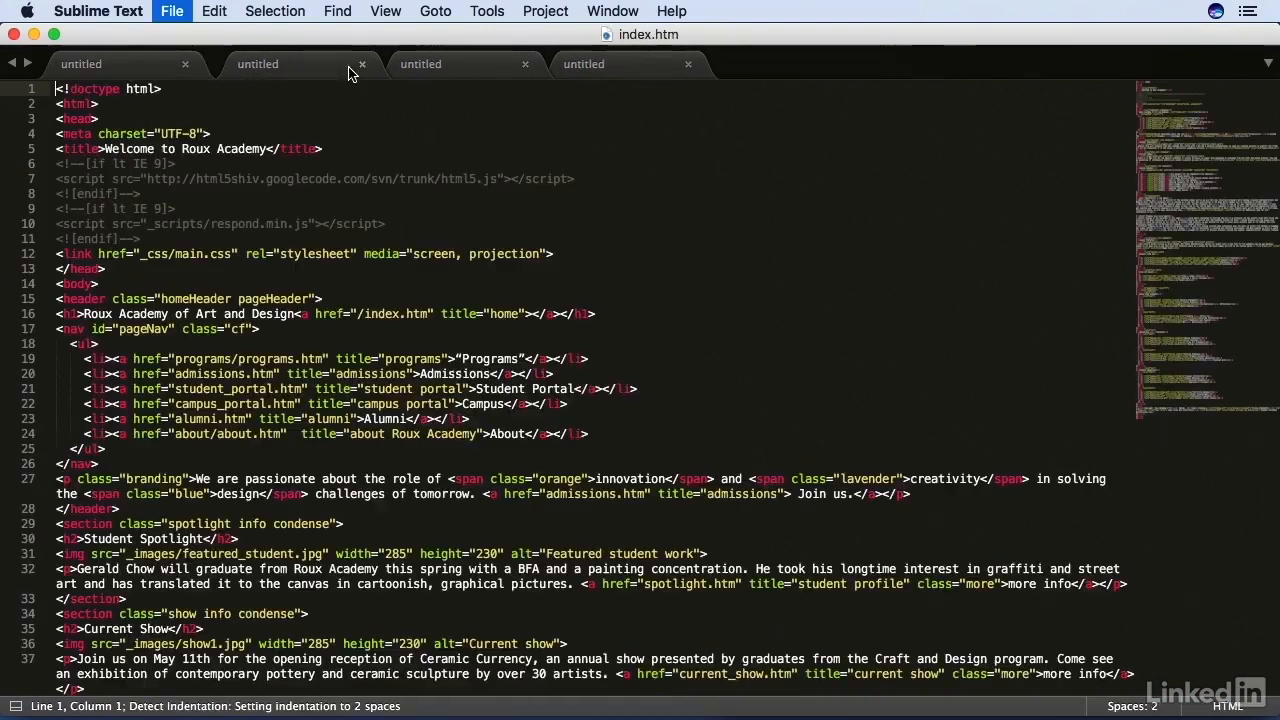
- Reopen index.htm with the correct encoding from the File menu
{"action": "left_click", "coordinate": [258, 62]}
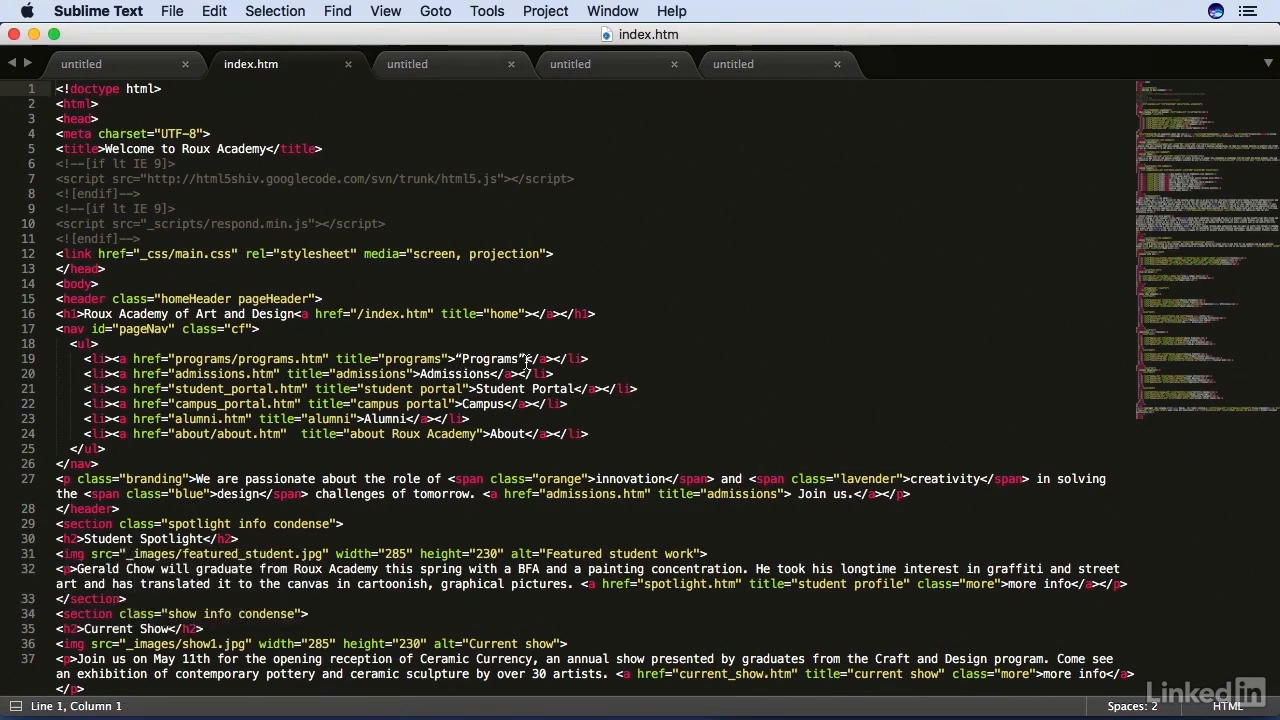